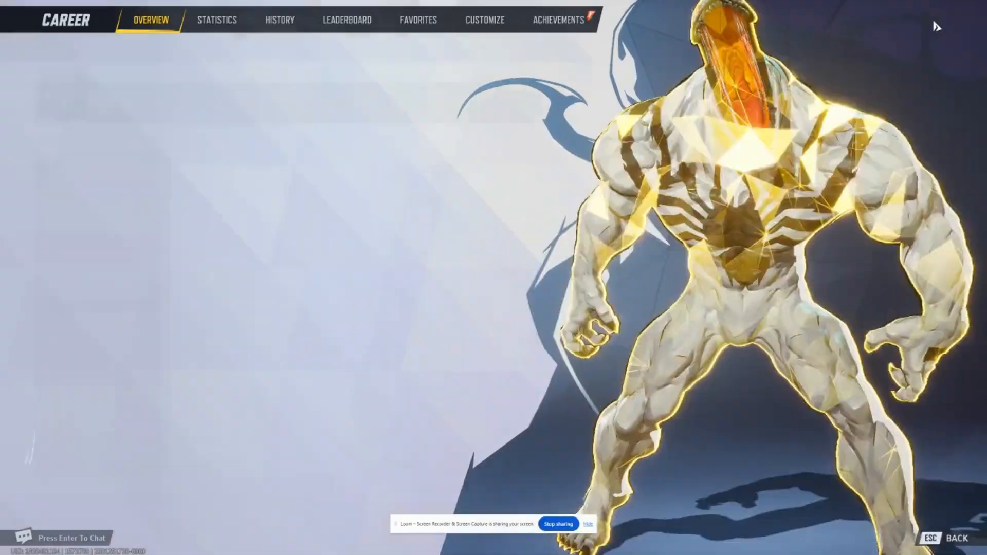
# - Switch the Career screen to the HISTORY tab listing recent Quick Match results
pyautogui.click(280, 20)
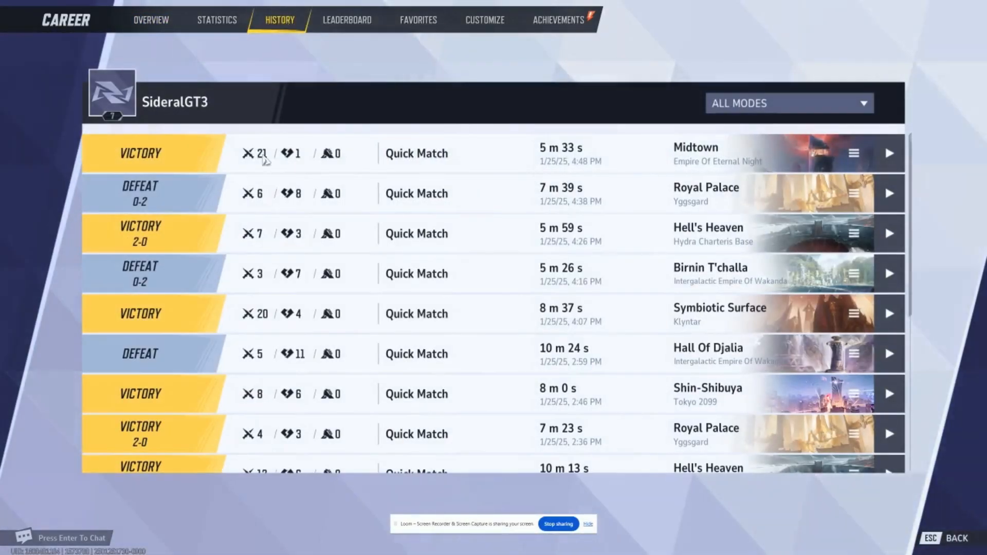
pyautogui.moveTo(362, 244)
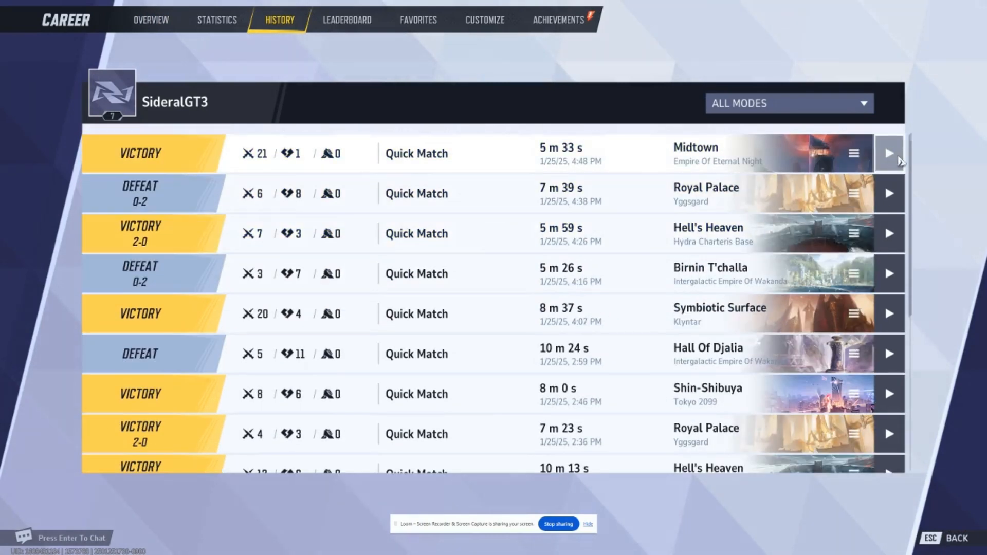
# - Play the Midtown victory replay and follow the Hulk player's point of view
pyautogui.click(889, 154)
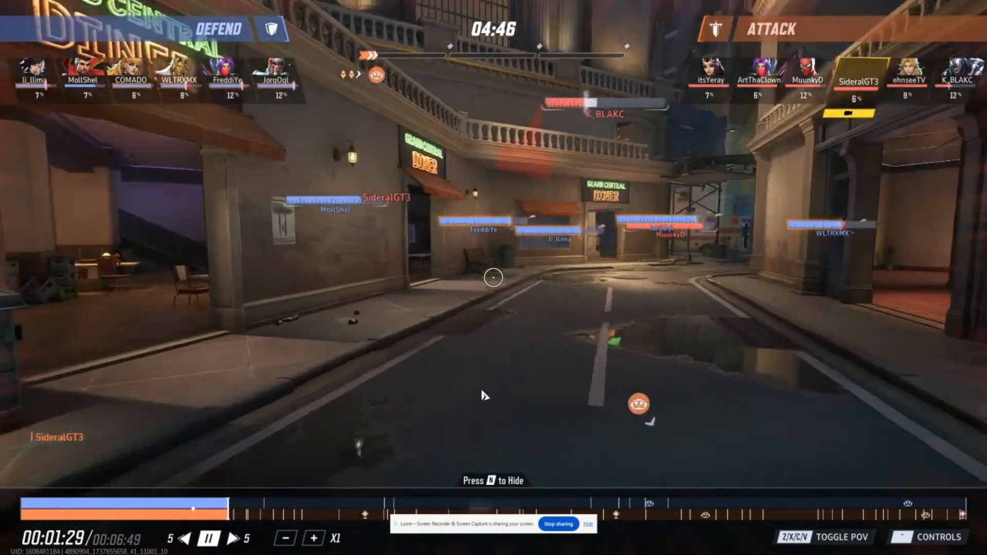
pyautogui.click(937, 536)
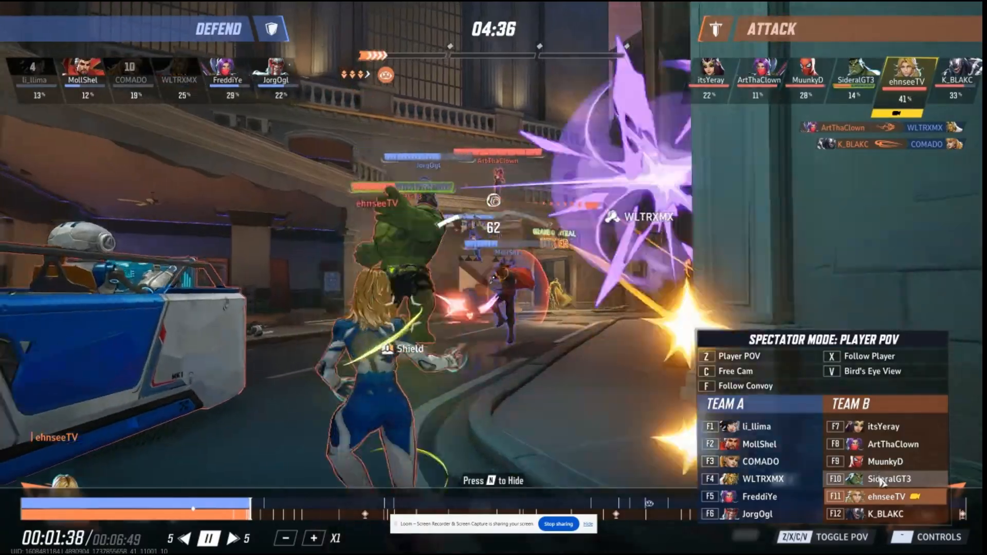
pyautogui.click(884, 479)
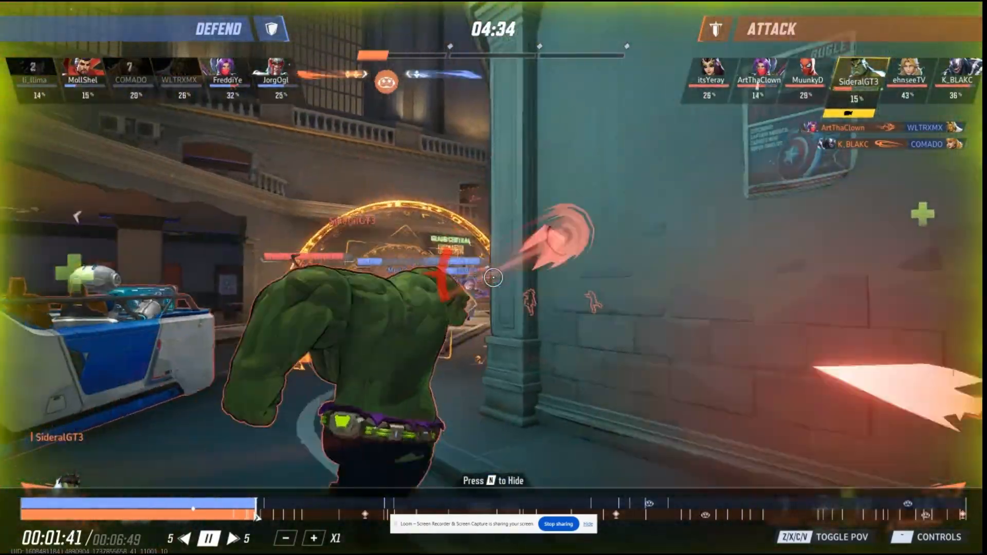
pyautogui.click(937, 537)
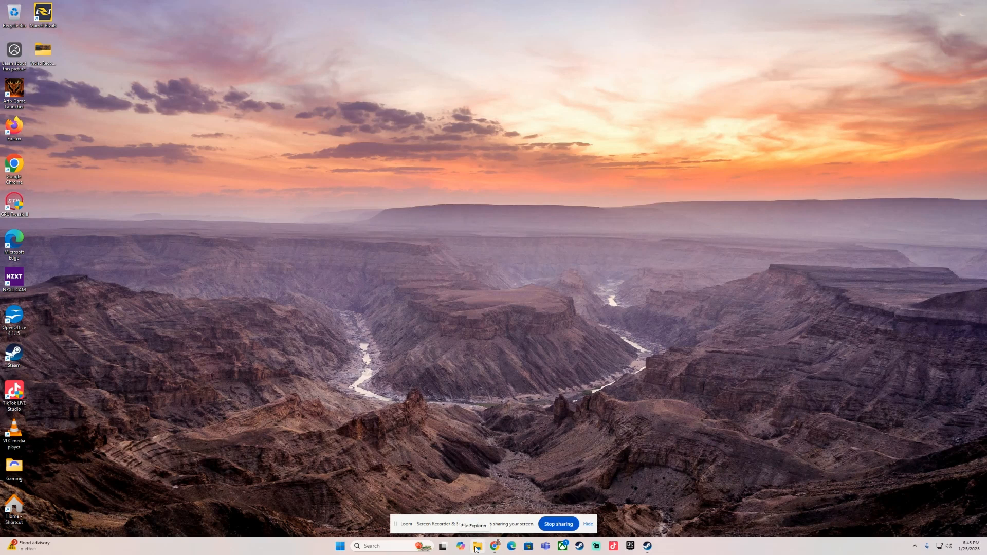
# - Navigate File Explorer through Local Disk (C:) and Users into the gtmb0 profile folder
pyautogui.click(477, 546)
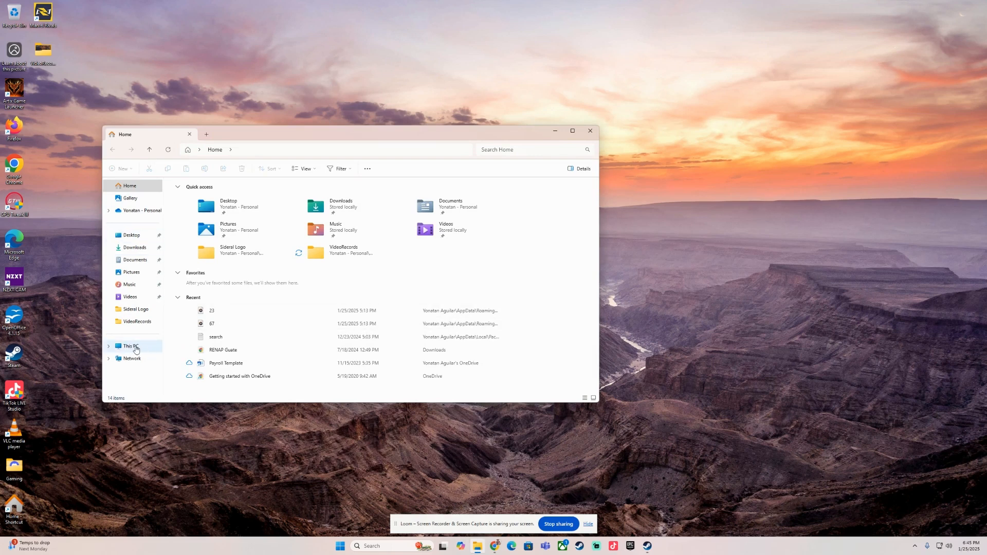
pyautogui.click(131, 346)
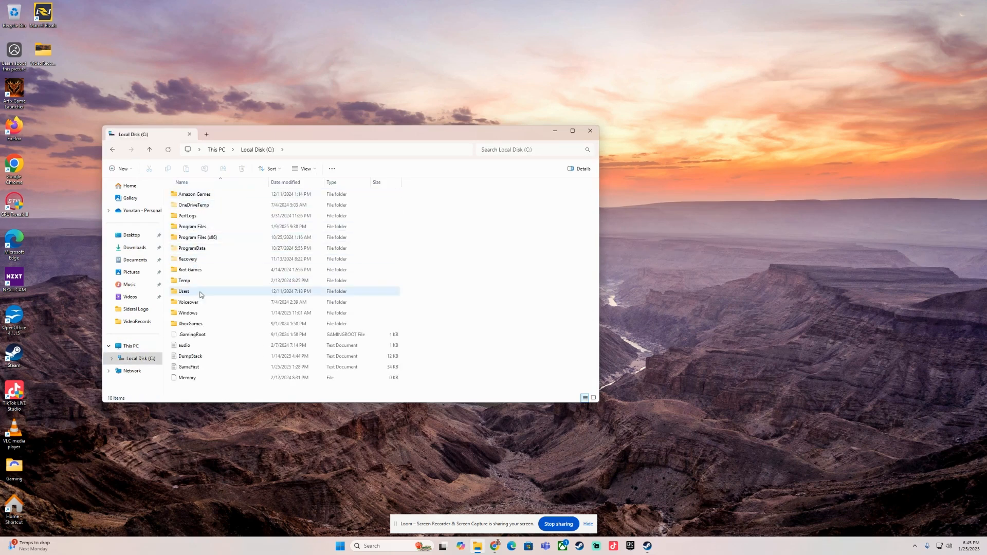
pyautogui.doubleClick(185, 291)
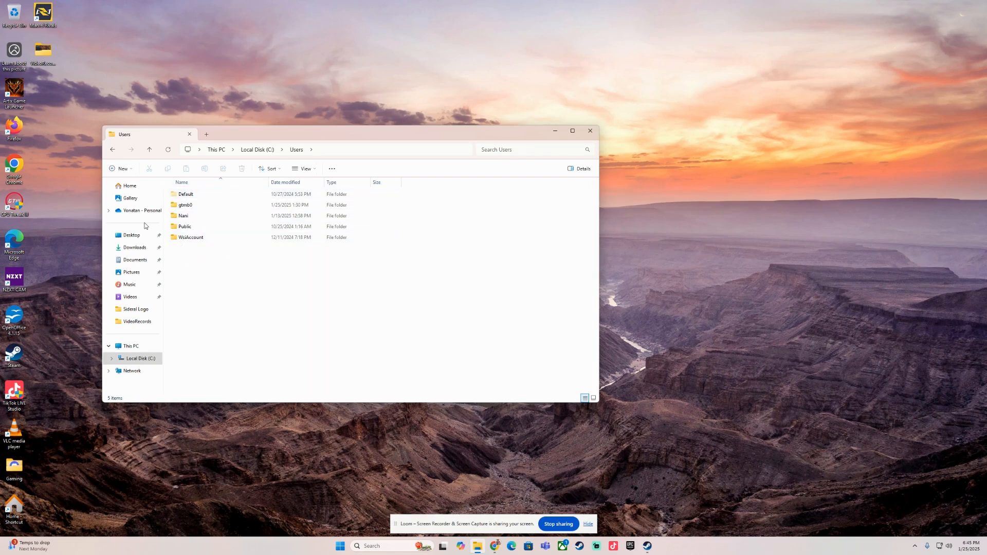
pyautogui.doubleClick(185, 204)
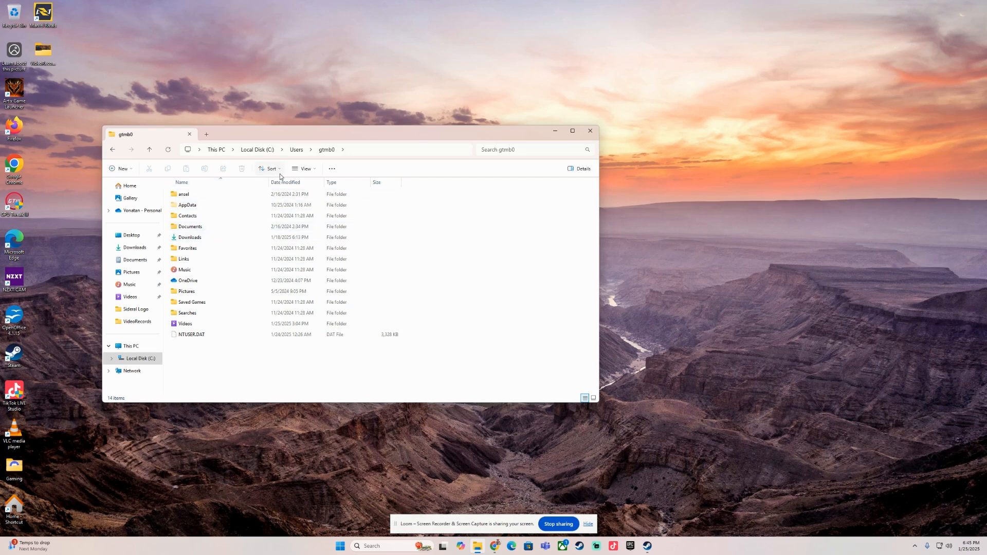
pyautogui.moveTo(304, 168)
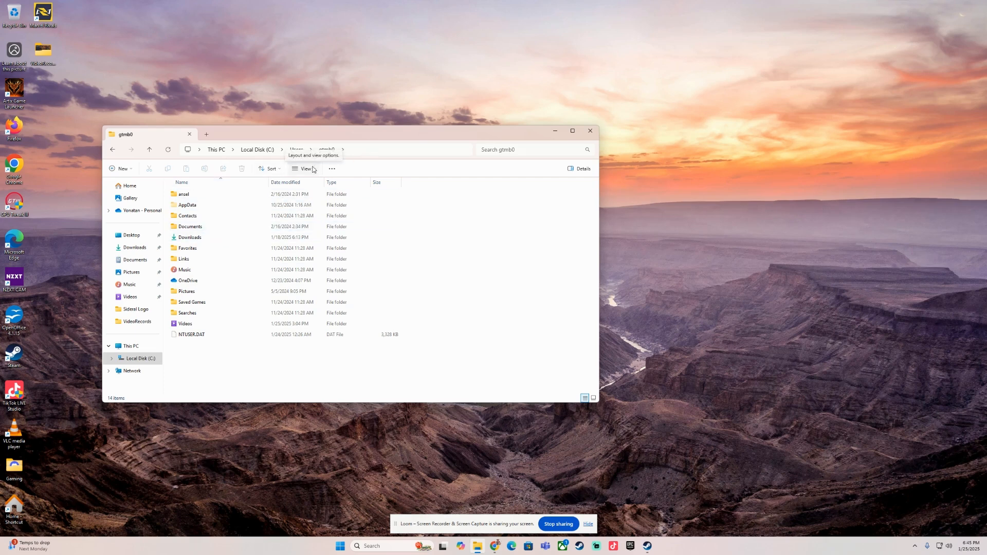
pyautogui.click(305, 169)
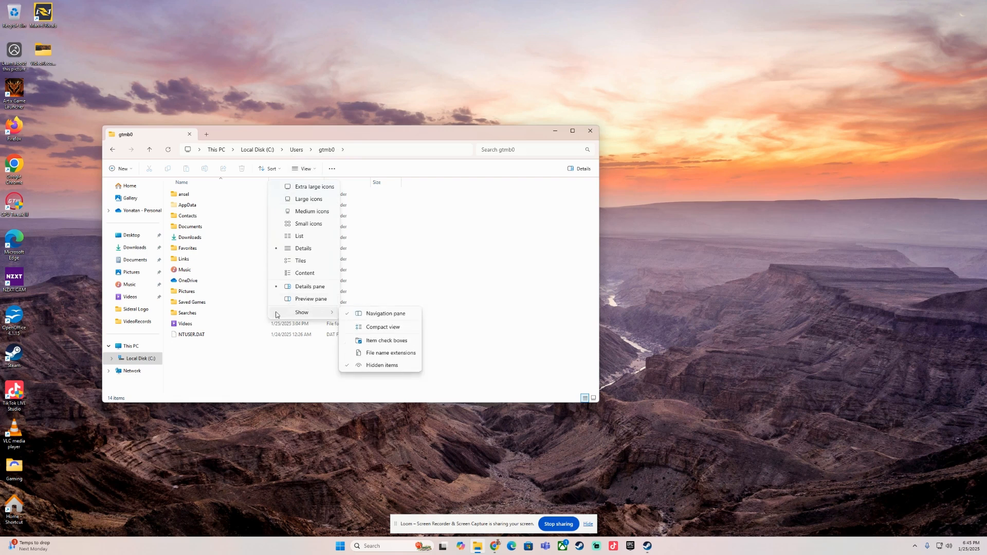
pyautogui.moveTo(379, 364)
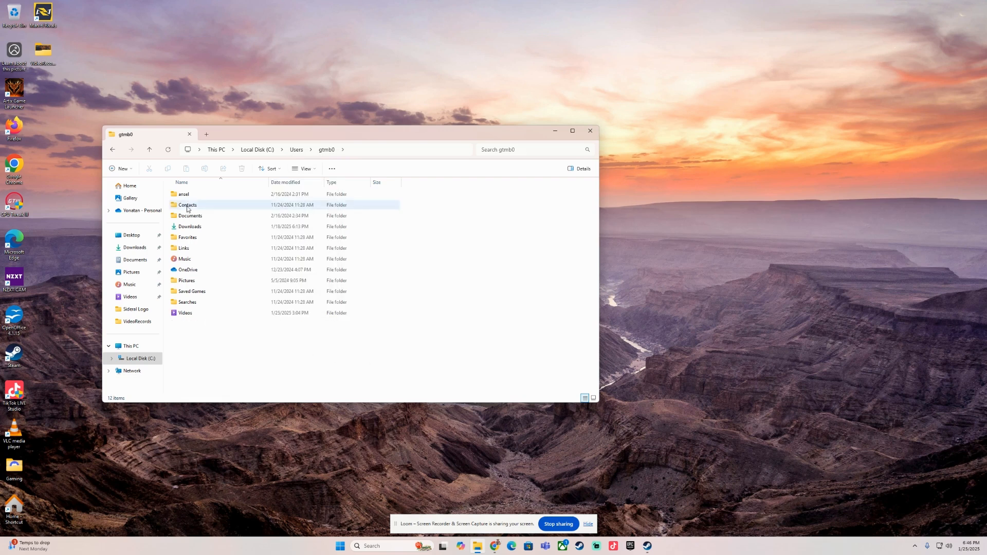
pyautogui.click(196, 342)
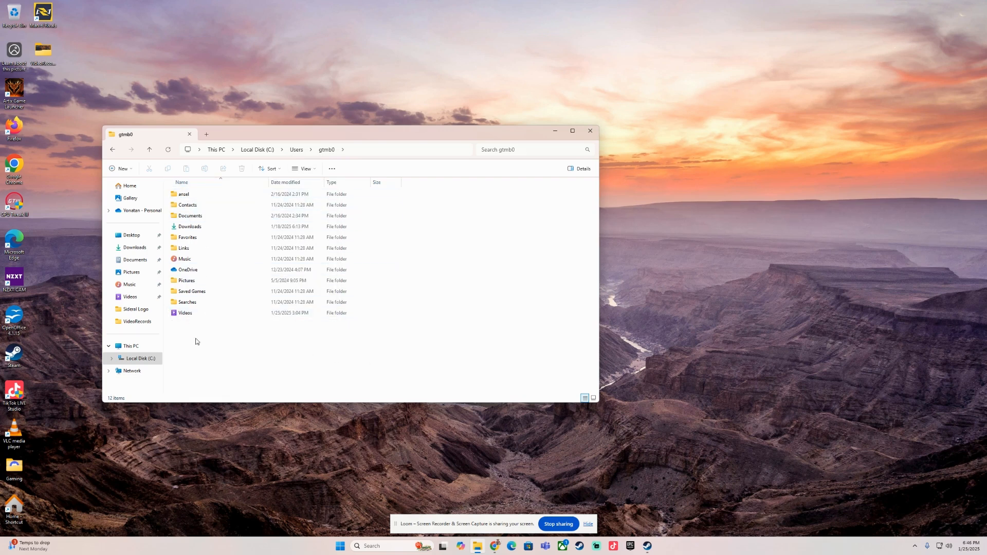
pyautogui.moveTo(314, 170)
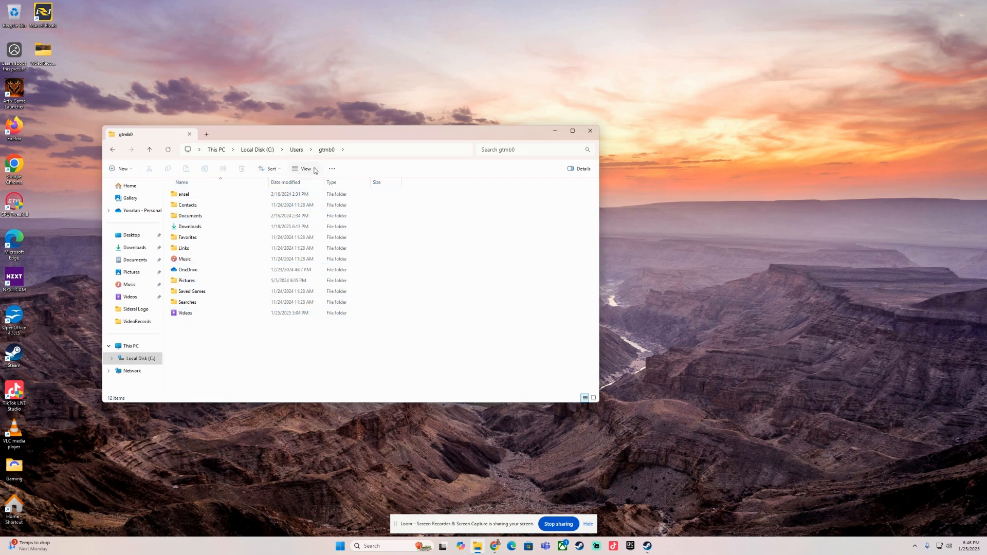
pyautogui.click(306, 168)
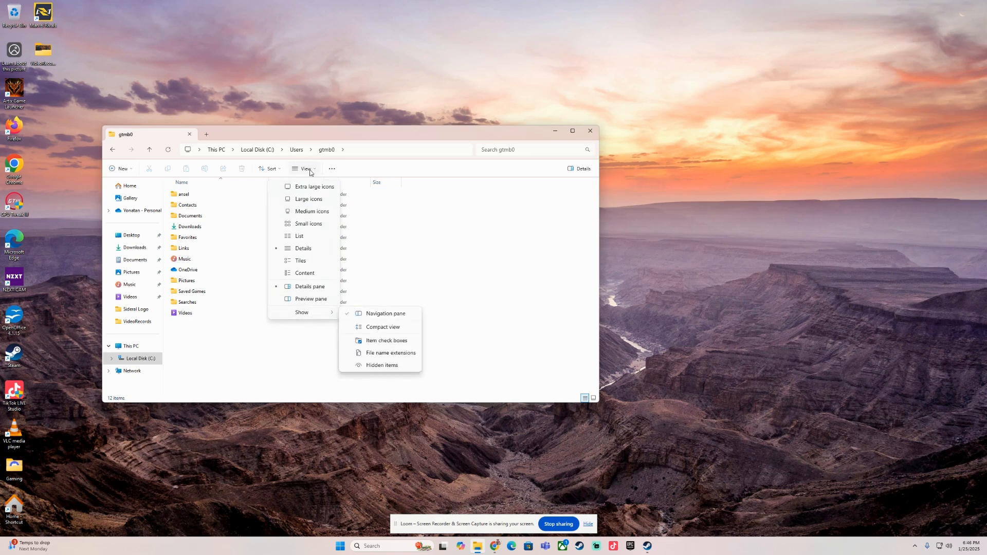
pyautogui.click(382, 365)
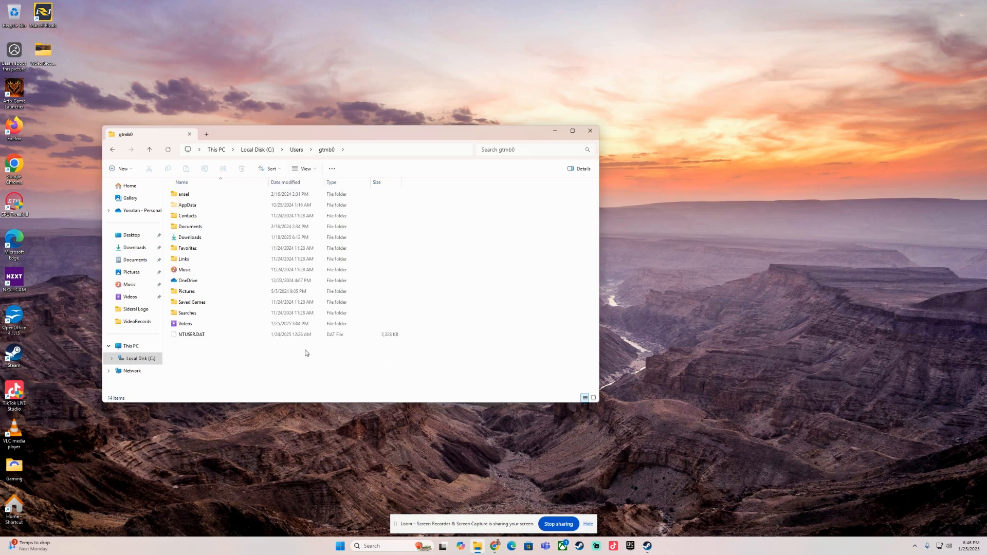
# - Open the AppData folder and then its Local folder
pyautogui.doubleClick(187, 205)
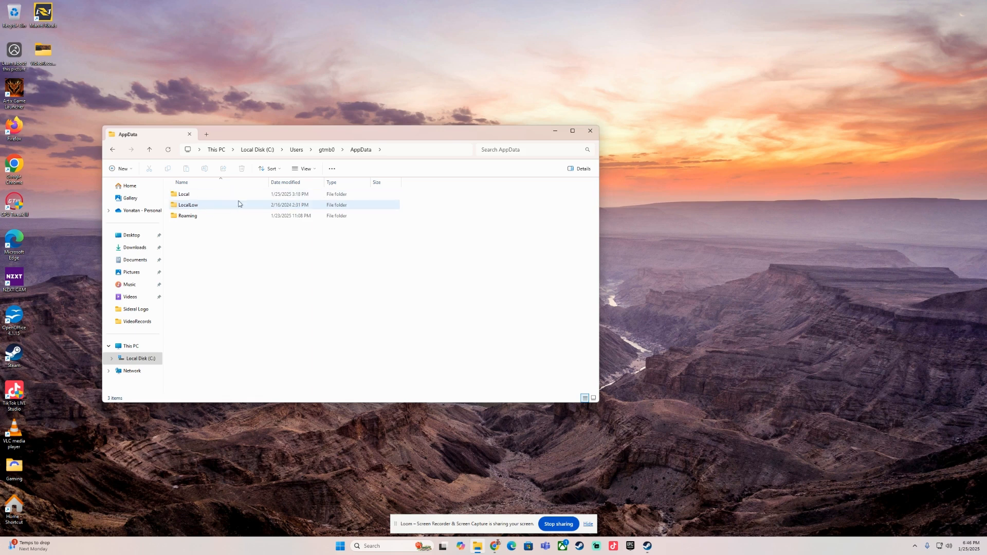
pyautogui.click(183, 193)
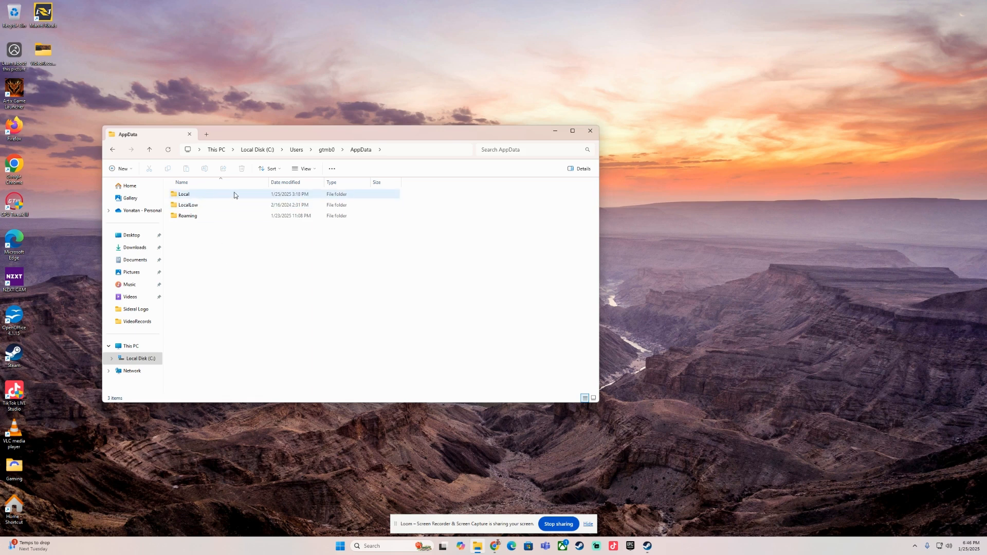
pyautogui.doubleClick(183, 193)
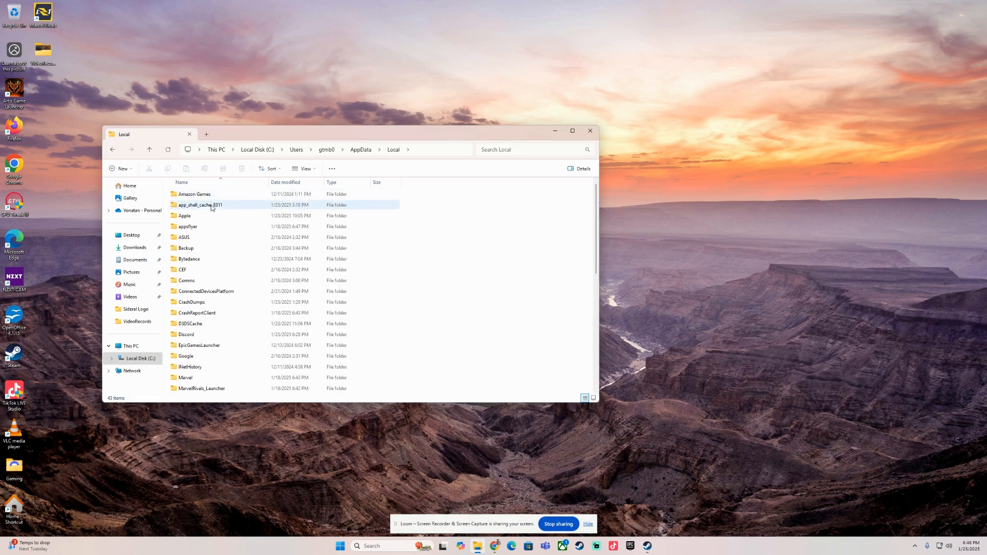
pyautogui.click(516, 149)
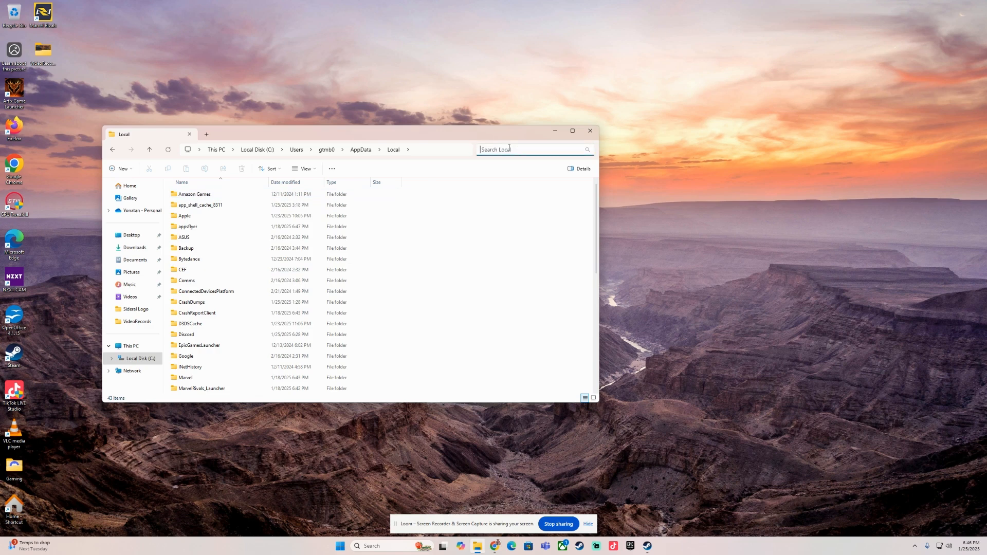
pyautogui.scroll(-3)
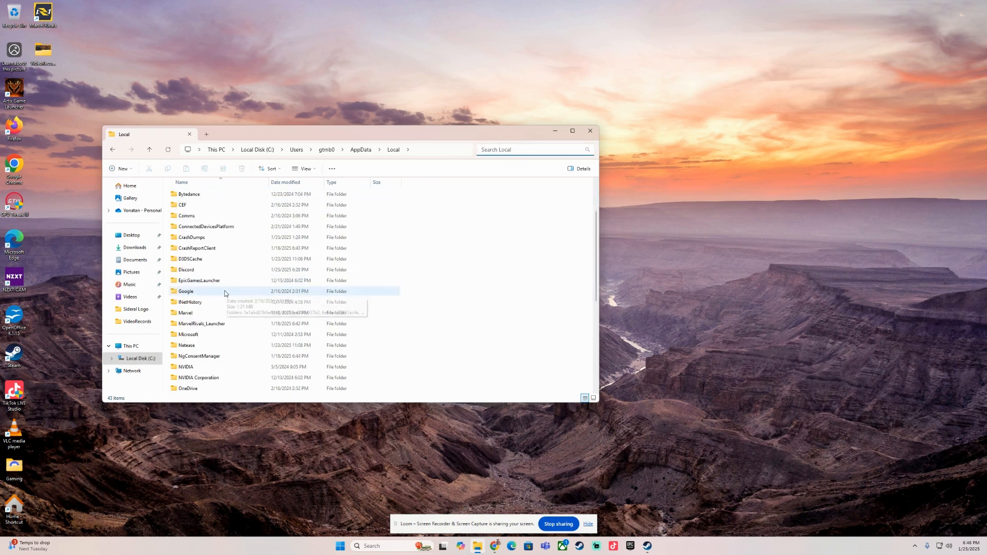
# - Open Marvel > VideoRecords and play the second recorded clip in Media Player
pyautogui.doubleClick(185, 313)
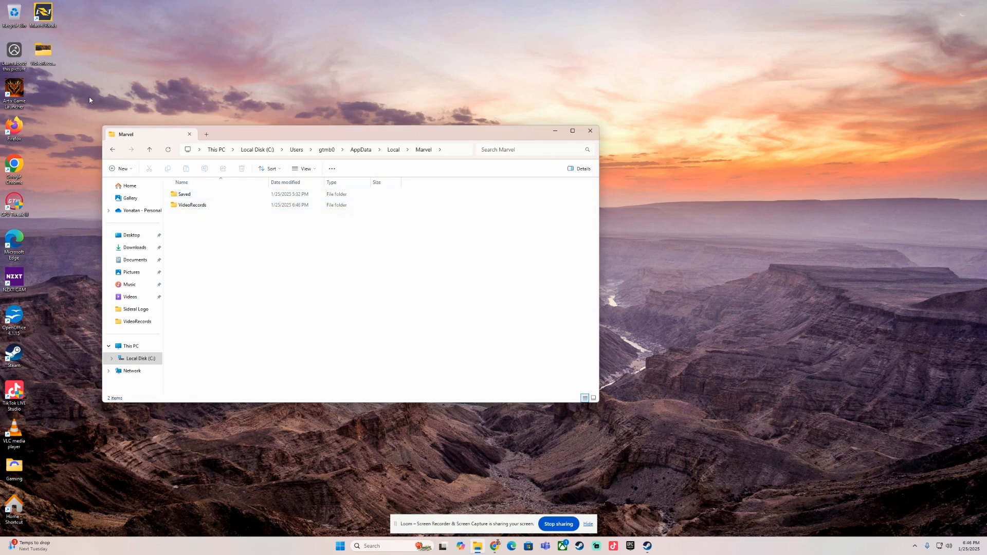
pyautogui.doubleClick(193, 204)
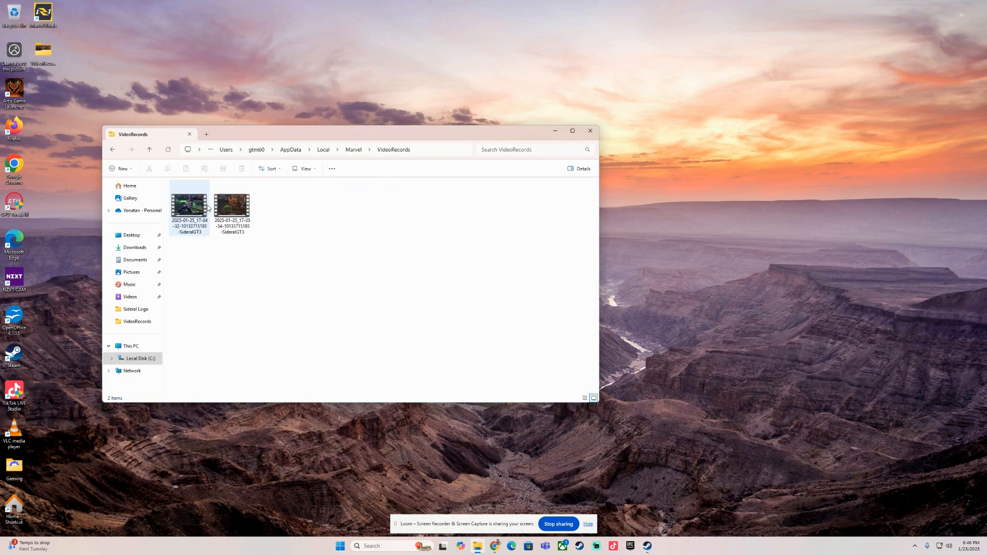
pyautogui.doubleClick(232, 204)
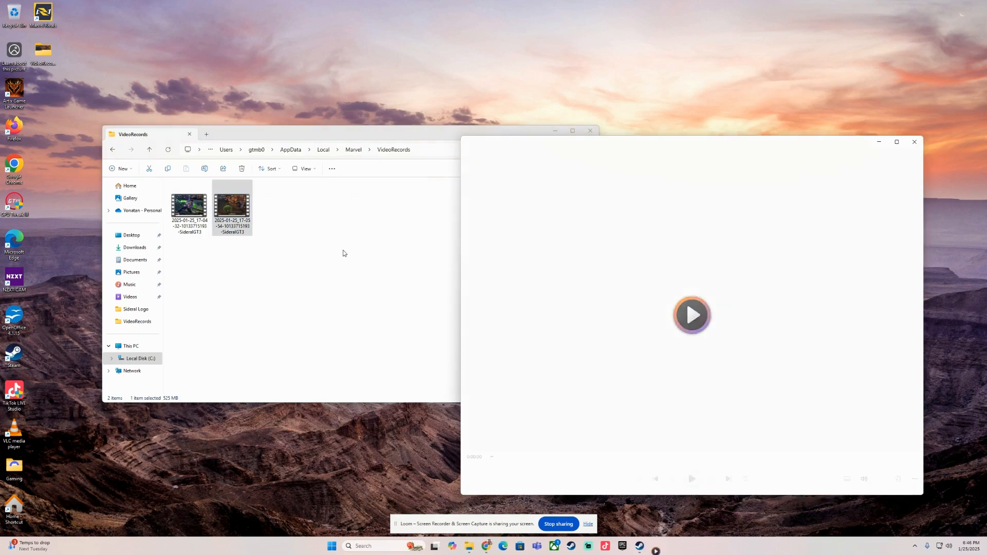
pyautogui.click(691, 314)
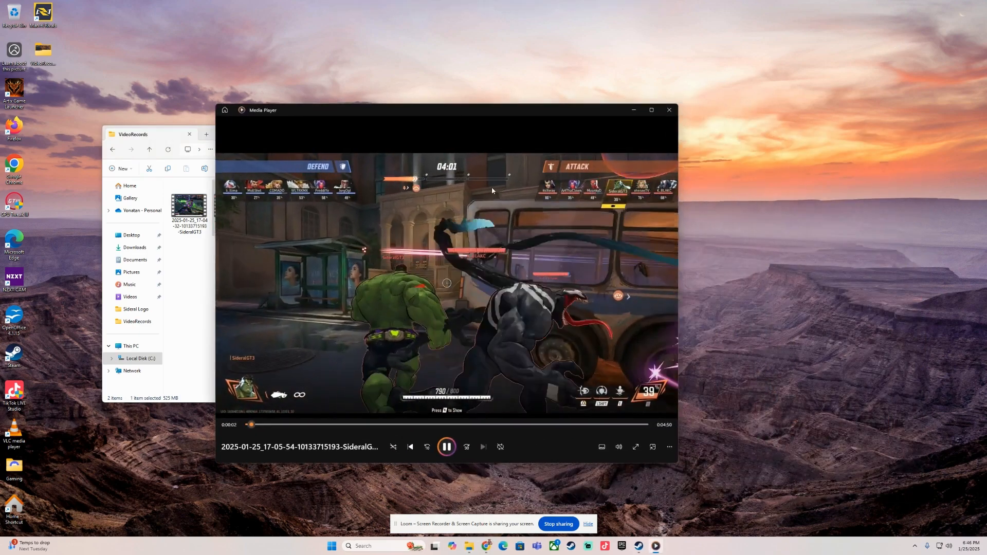